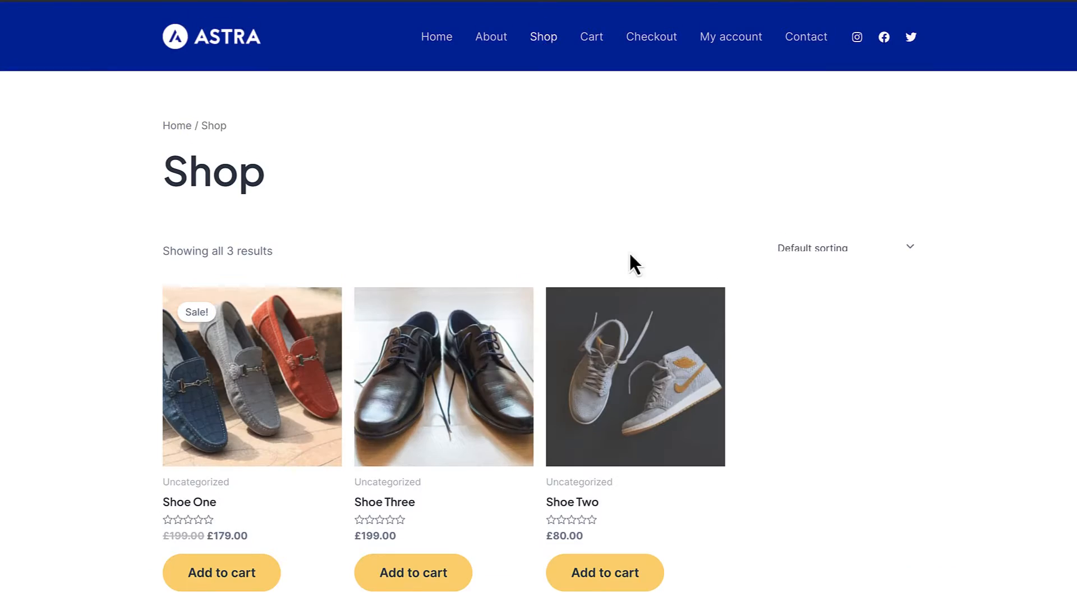
# Remove Shoe Three from the cart and check out with Shoe One at £179.00.
pyautogui.click(221, 572)
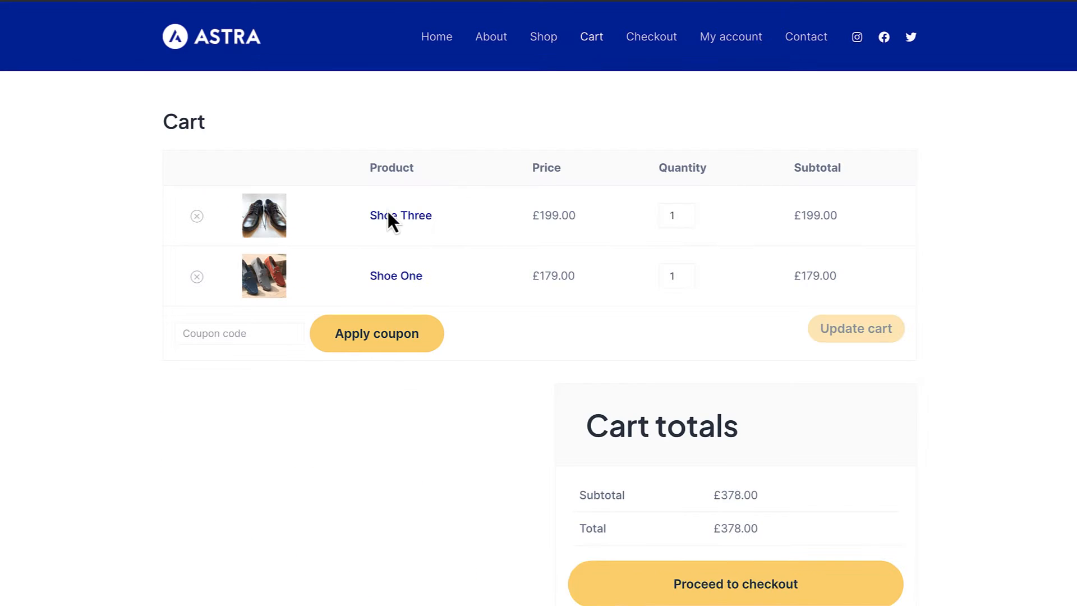
pyautogui.click(196, 215)
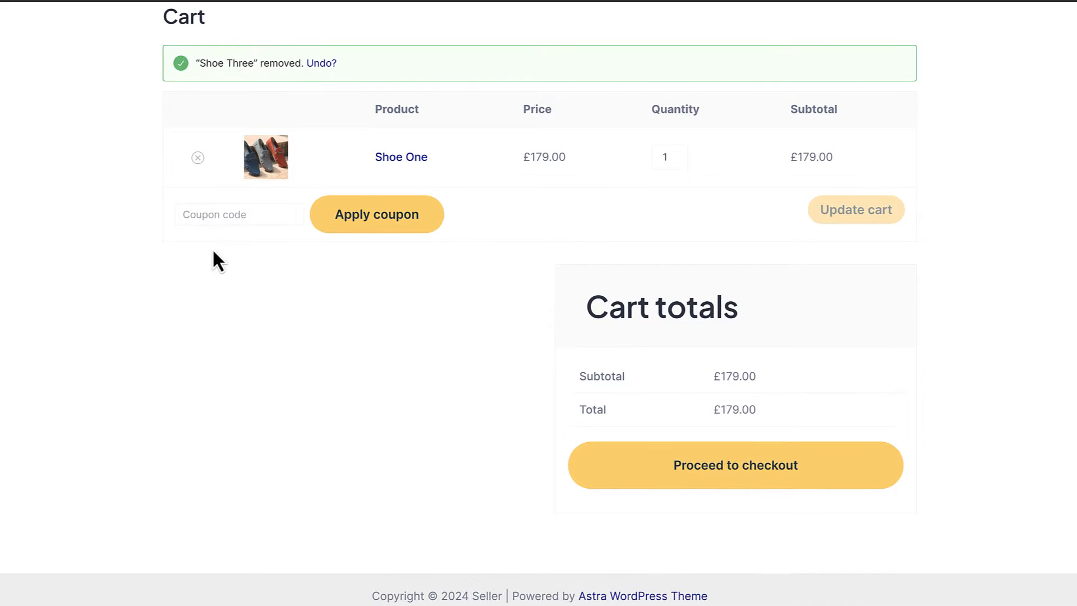
pyautogui.click(735, 465)
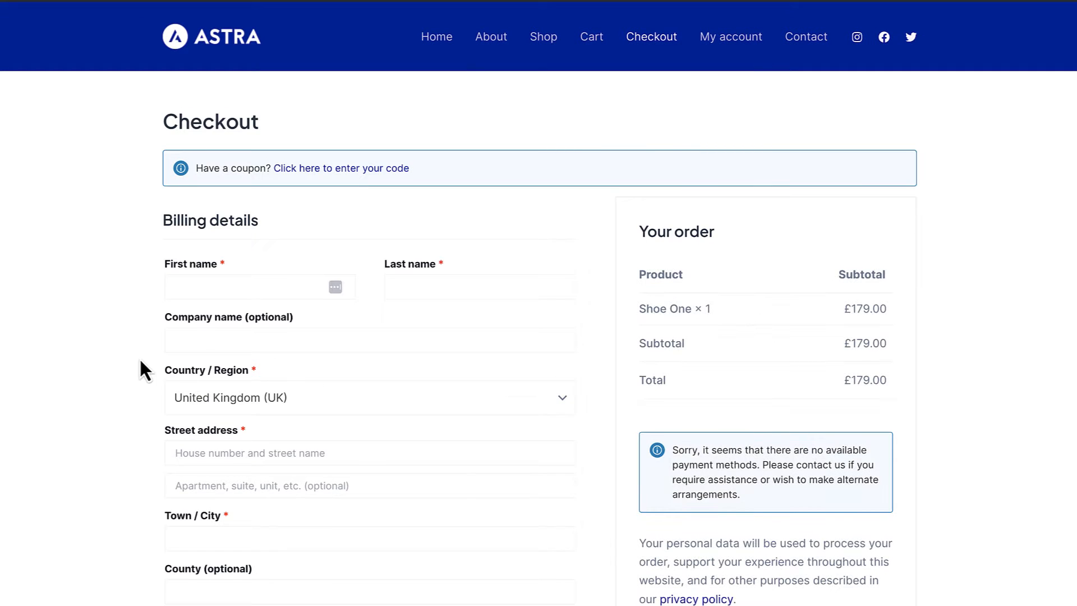